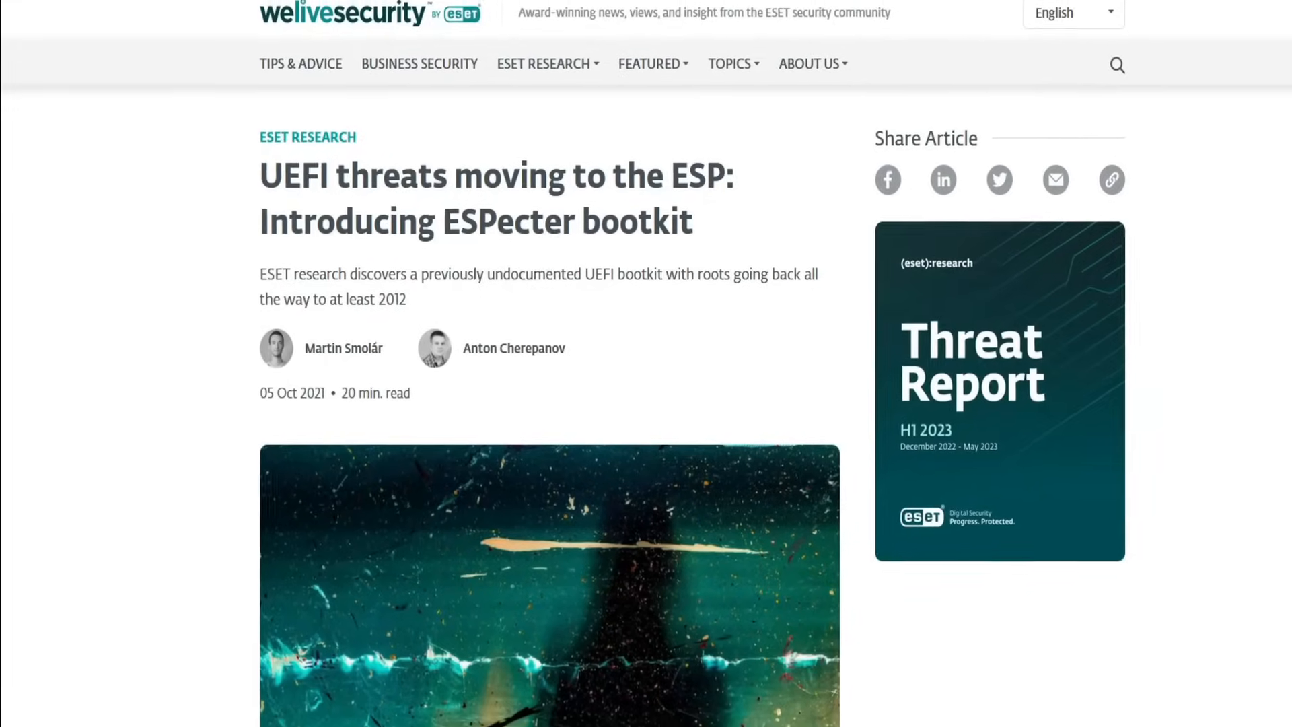
{"action": "scroll", "scroll_direction": "down", "scroll_amount": 3}
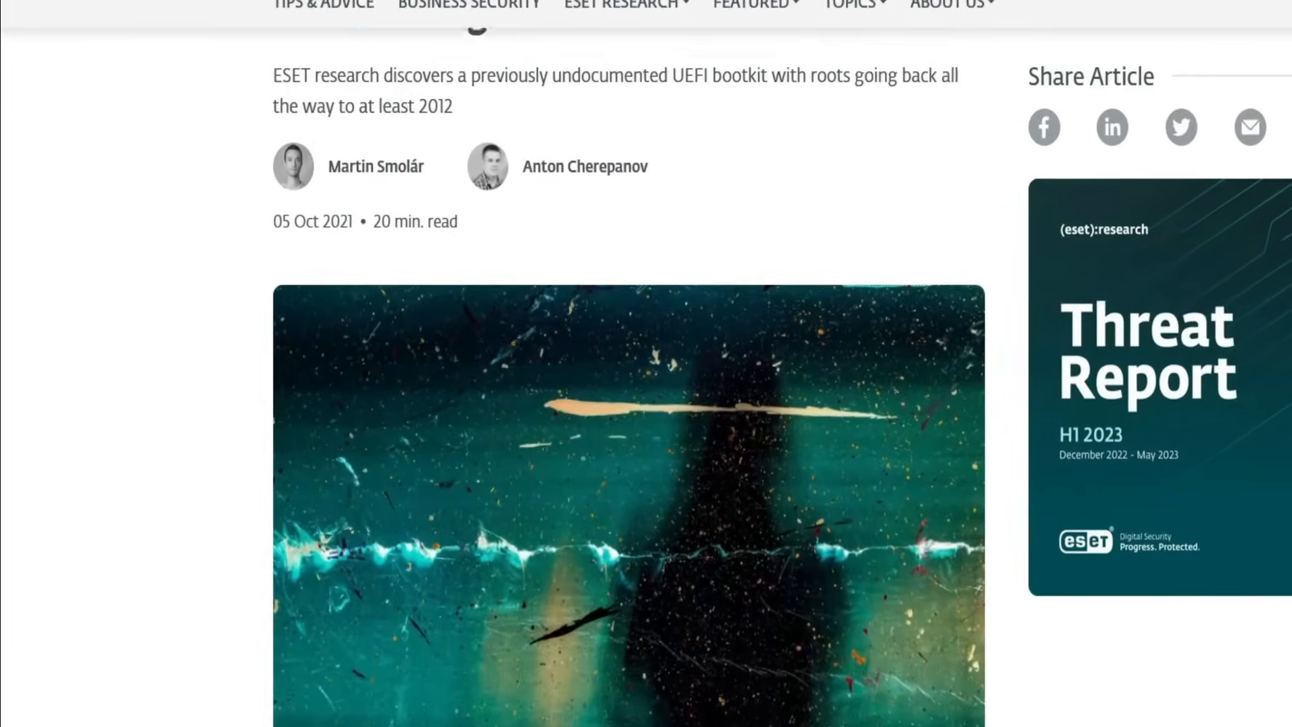
{"action": "scroll", "scroll_direction": "down", "scroll_amount": 3}
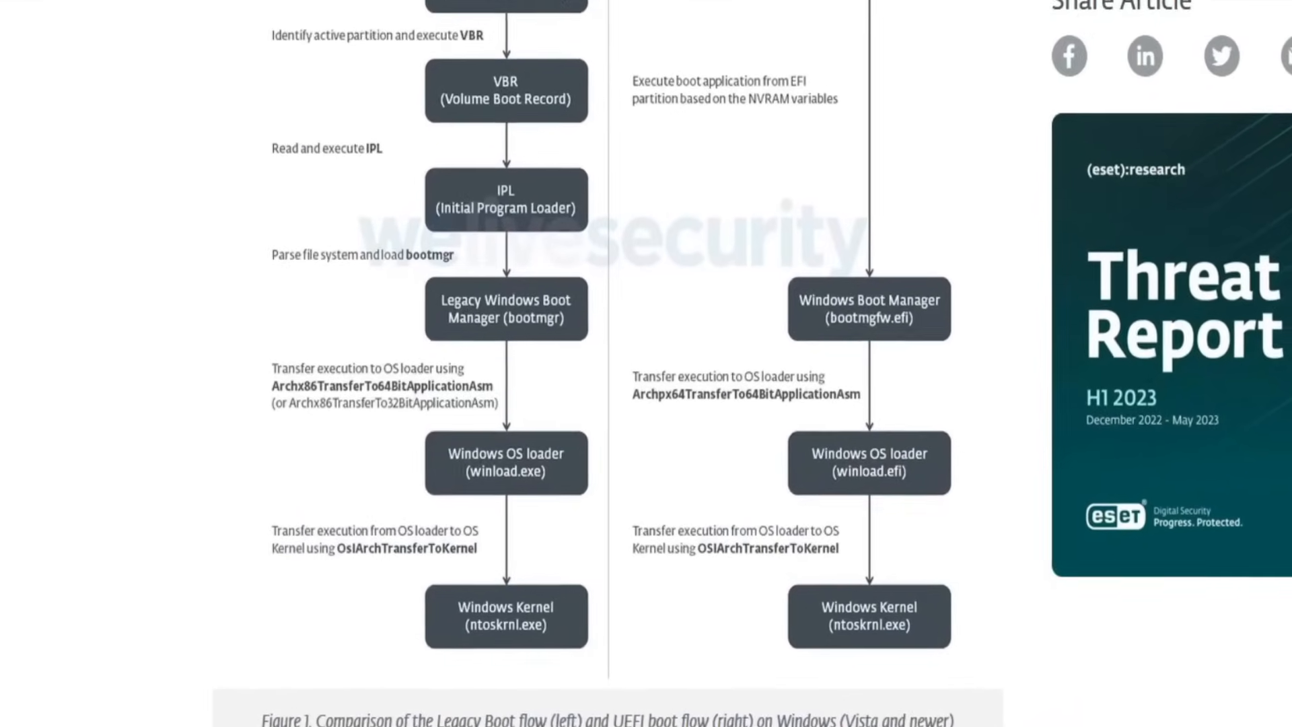
{"action": "scroll", "scroll_direction": "up", "scroll_amount": 3}
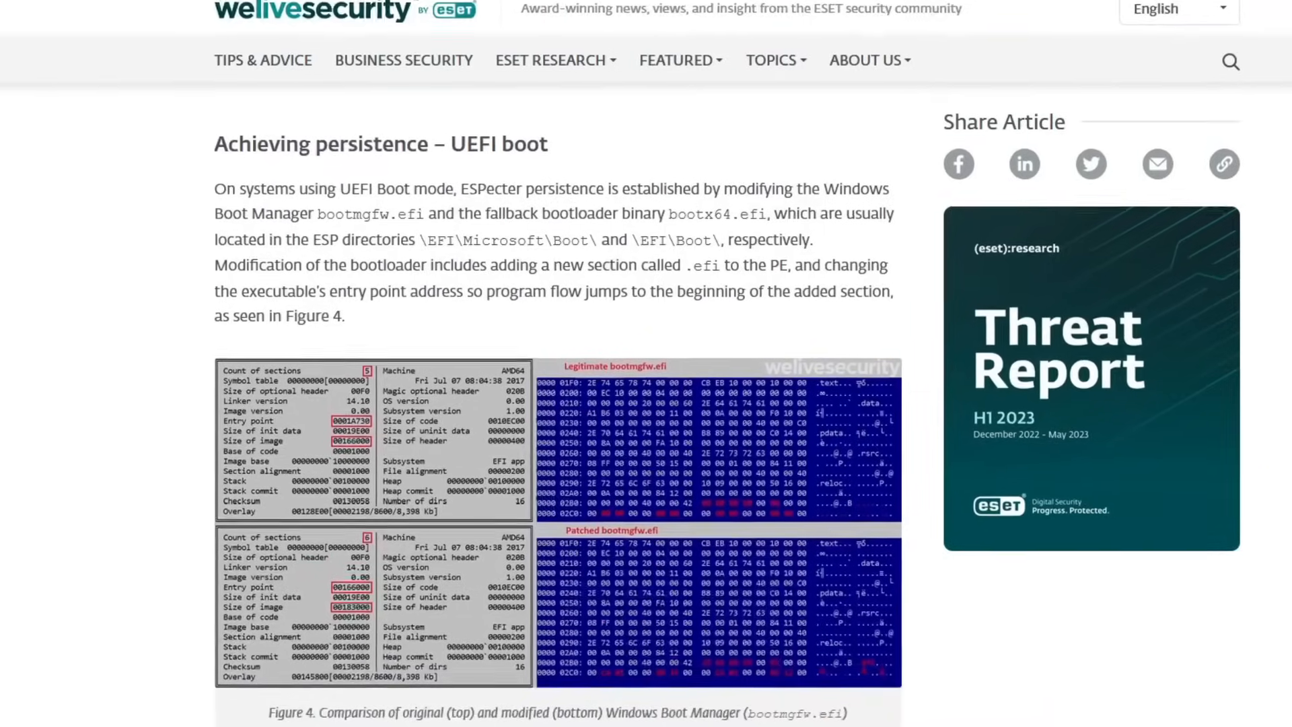
{"action": "scroll", "scroll_direction": "down", "scroll_amount": 3}
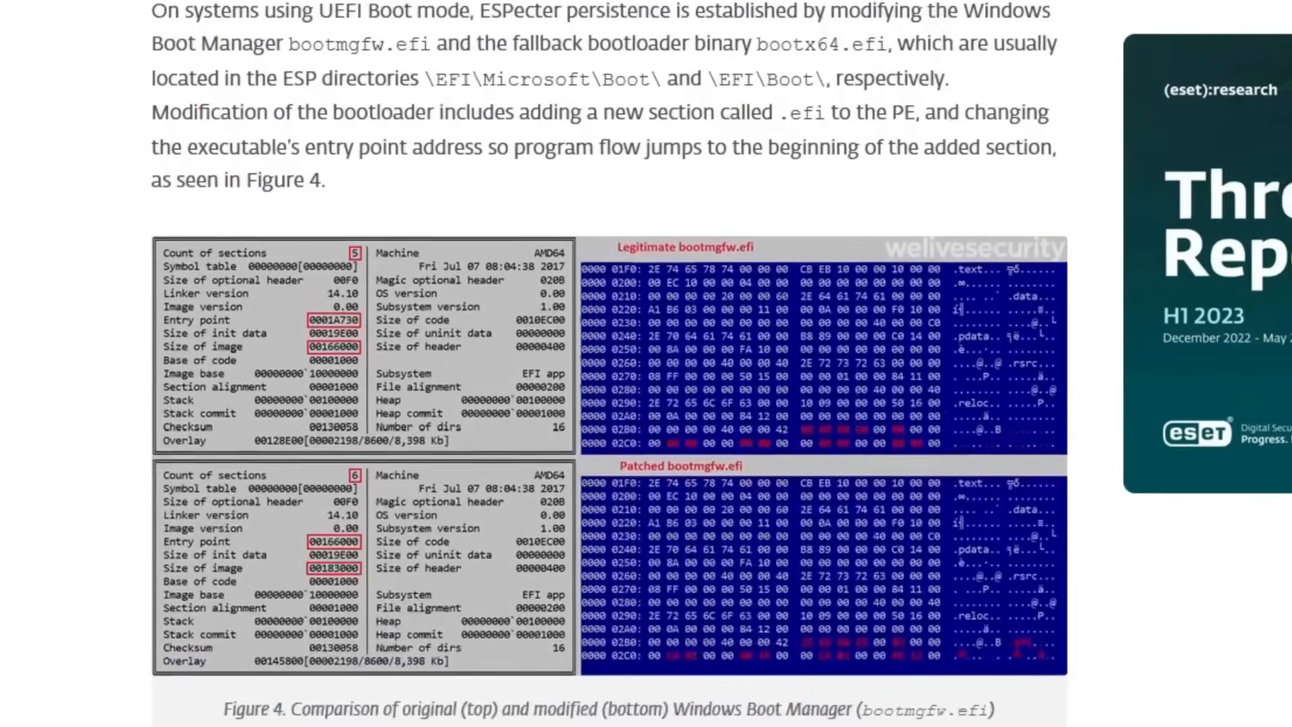
{"action": "scroll", "scroll_direction": "down", "scroll_amount": 3}
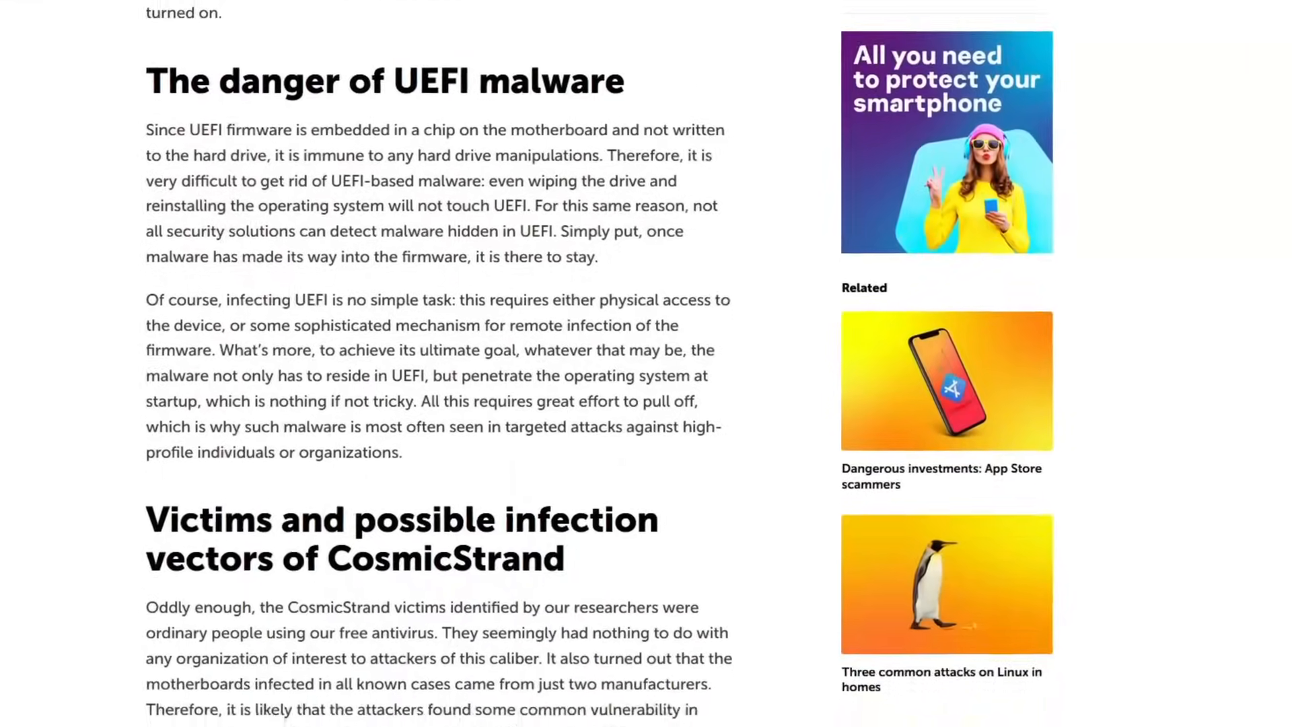
{"action": "scroll", "scroll_direction": "down", "scroll_amount": 3}
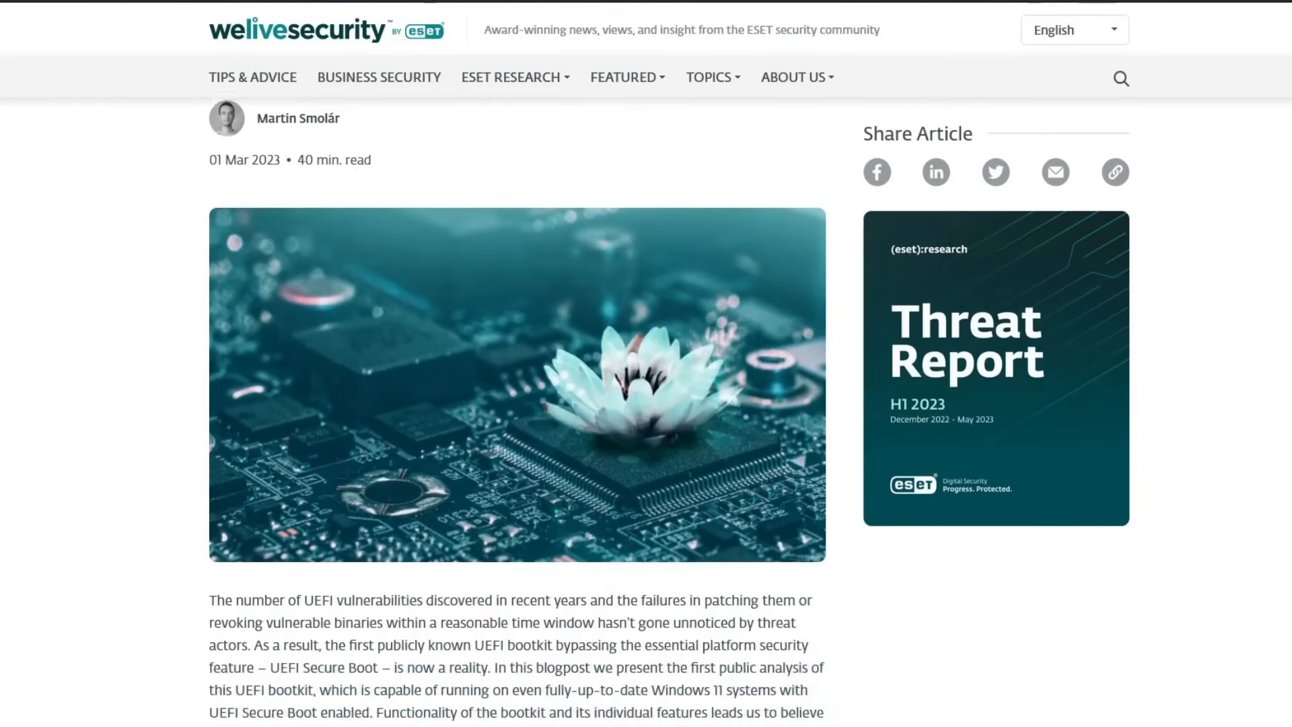
{"action": "scroll", "scroll_direction": "down", "scroll_amount": 3}
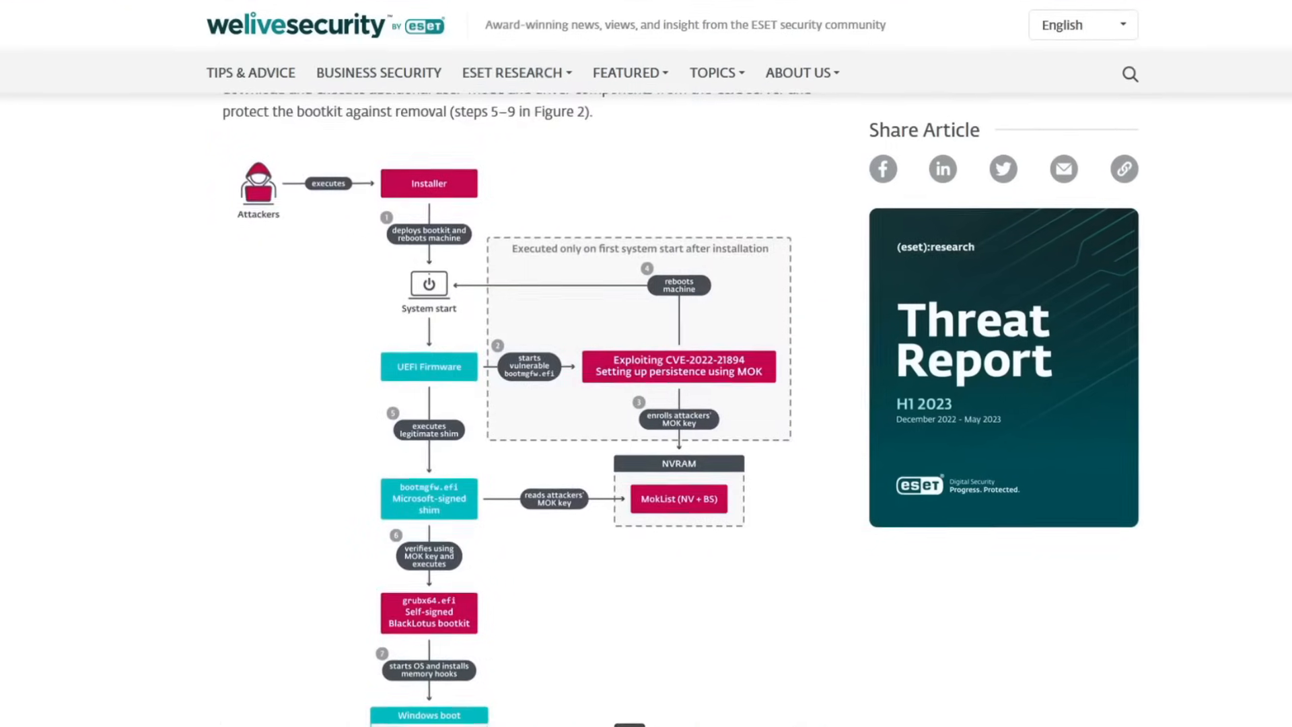
{"action": "scroll", "scroll_direction": "down", "scroll_amount": 3}
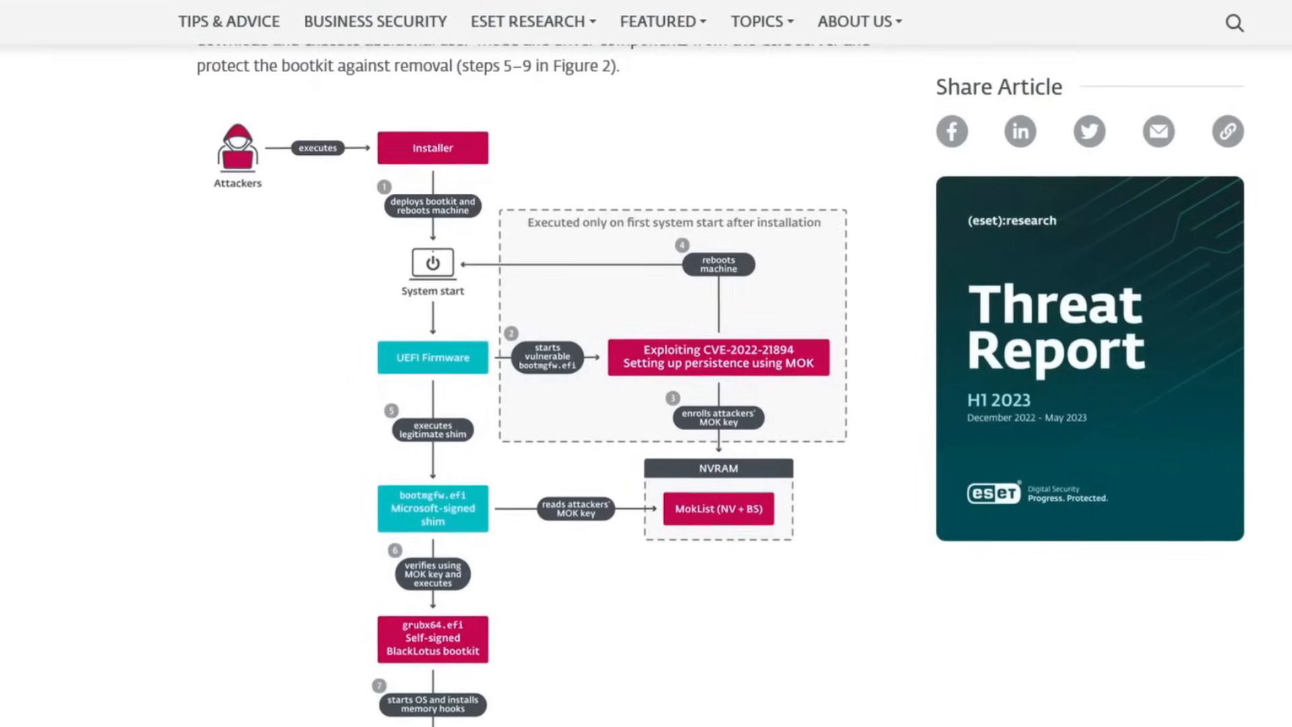